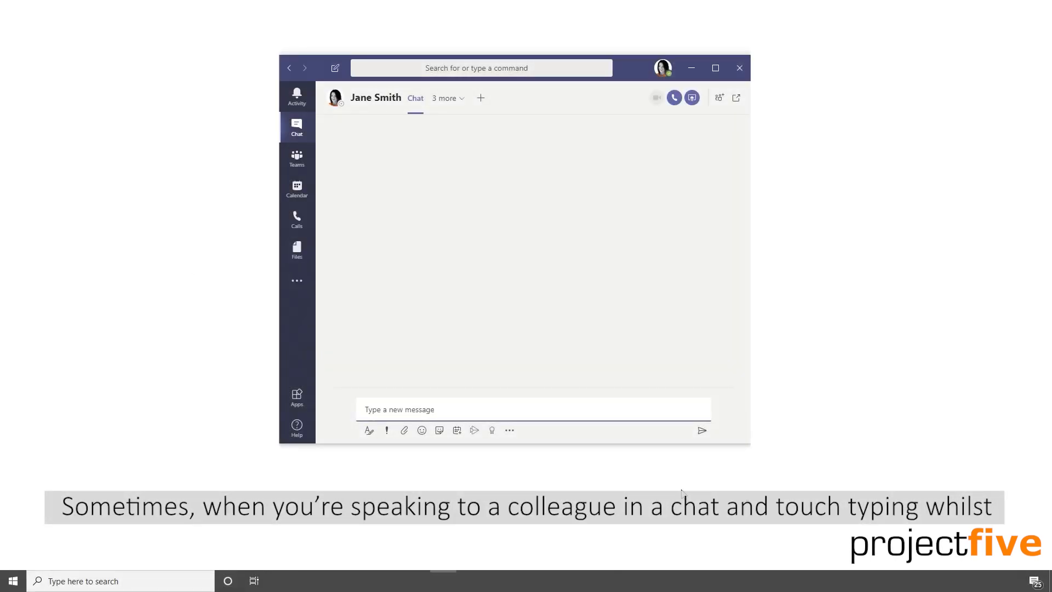
{"action": "mouse_move", "coordinate": [636, 403]}
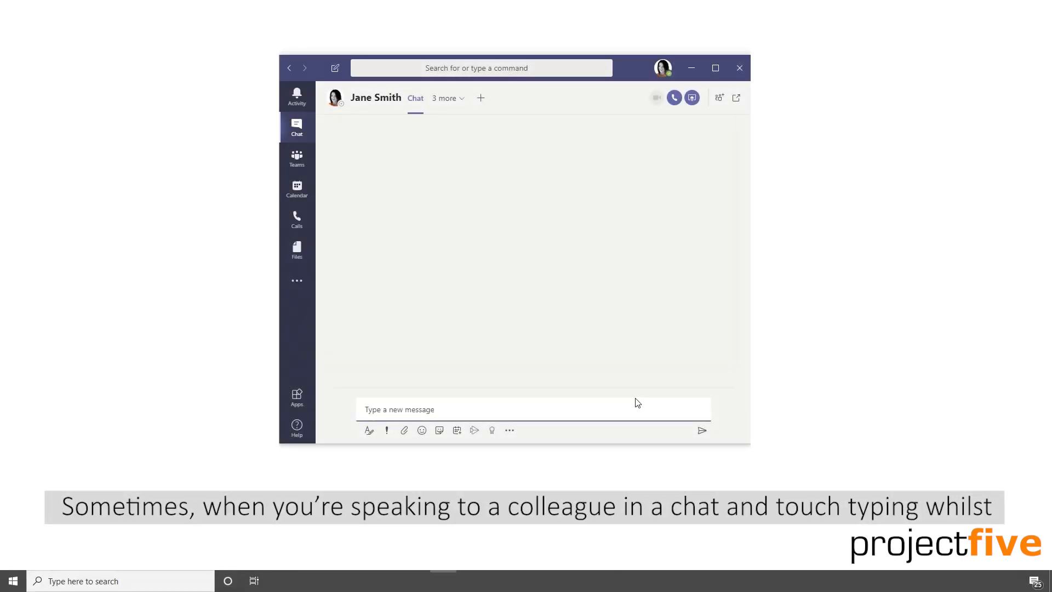
Step: Send 'hey, how are yuo?' to Jane Smith and correct it to 'you' via the Up-arrow edit
{"action": "type", "text": "hey"}
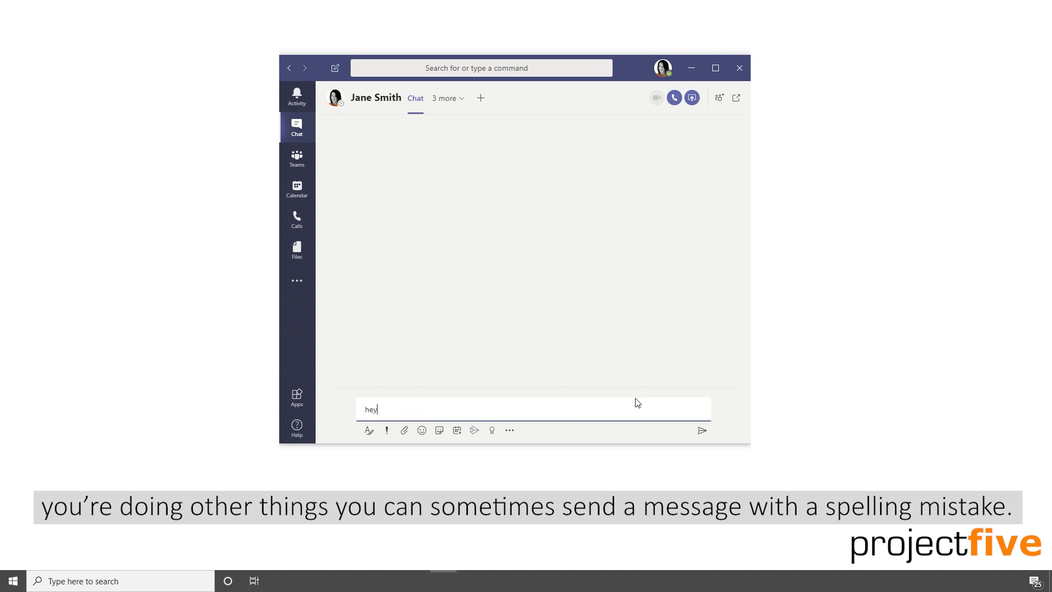
{"action": "type", "text": ", how are"}
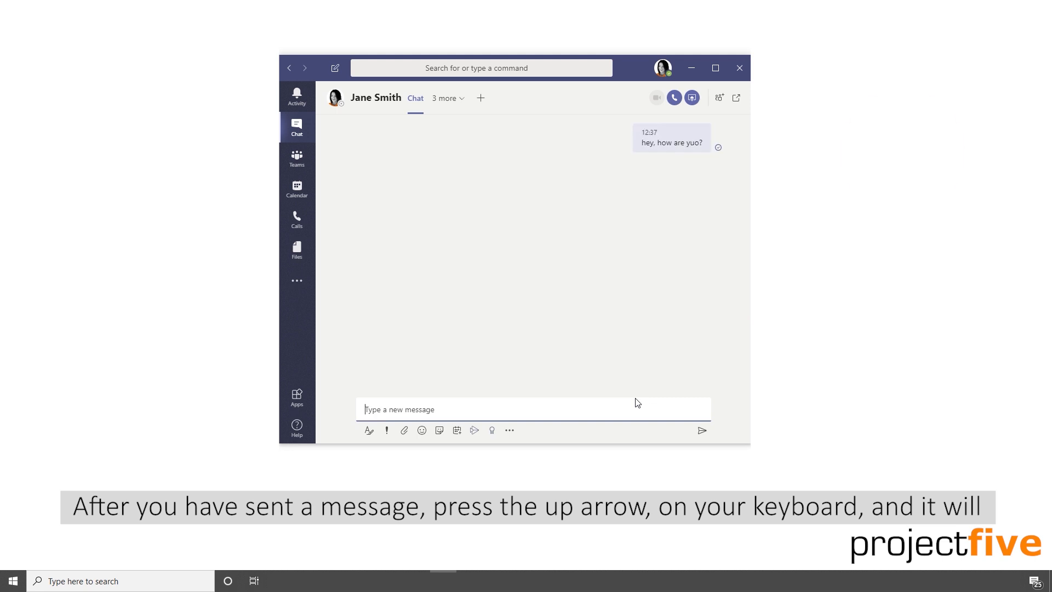
{"action": "key", "text": "Up"}
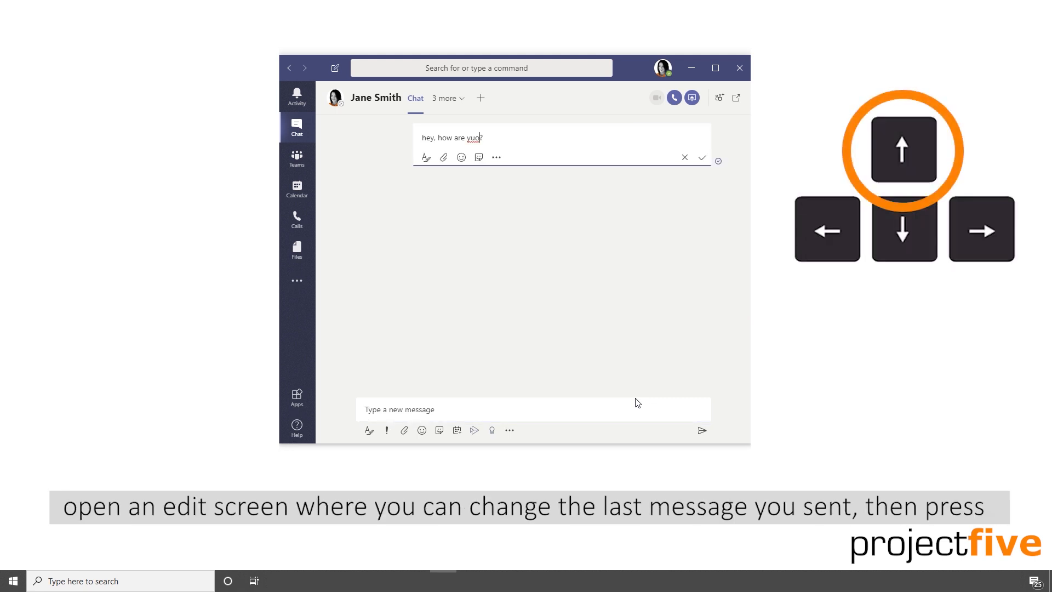
{"action": "key", "text": "Up"}
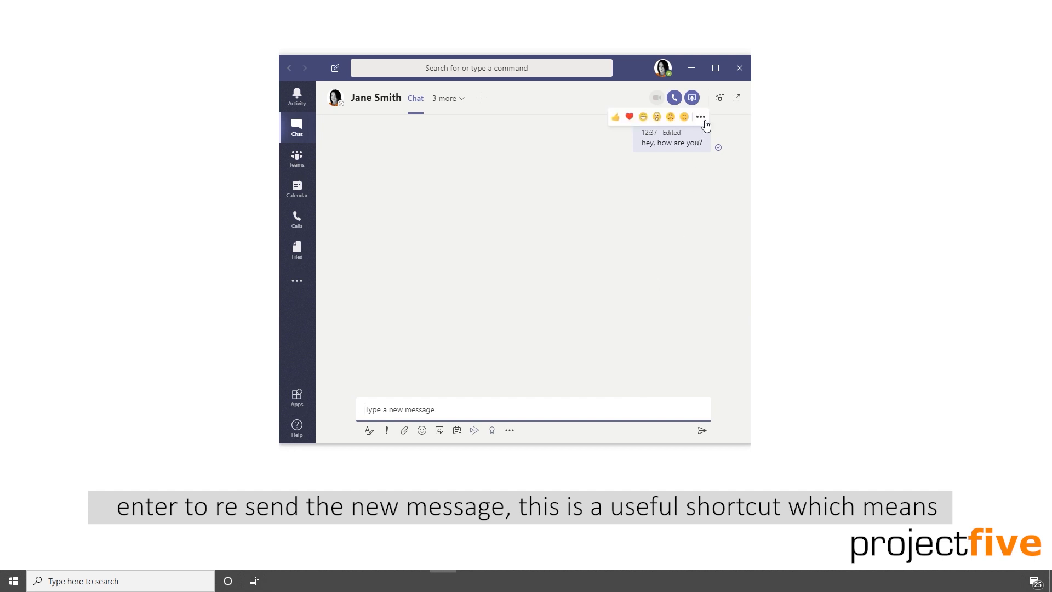
Step: Reopen the sent message for editing from its ... > Edit menu
{"action": "left_click", "coordinate": [700, 118]}
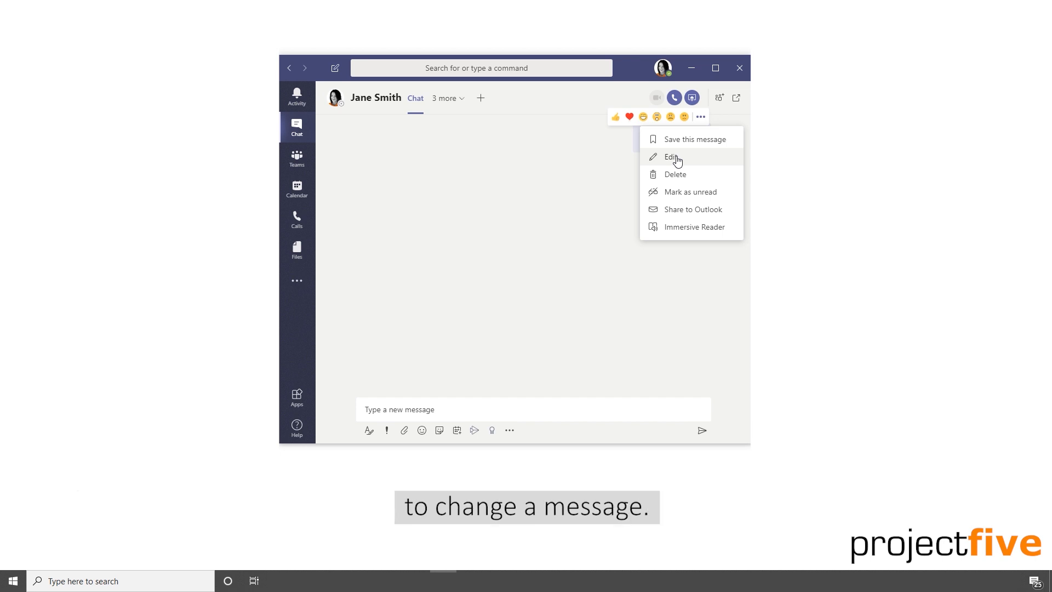
{"action": "left_click", "coordinate": [673, 156]}
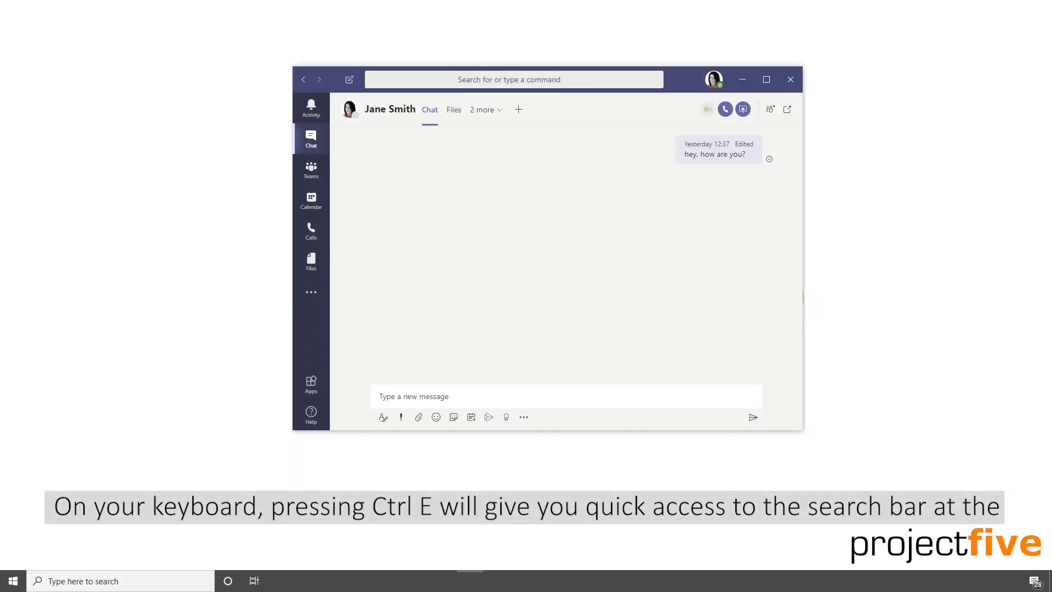
{"action": "key", "text": "Ctrl+e"}
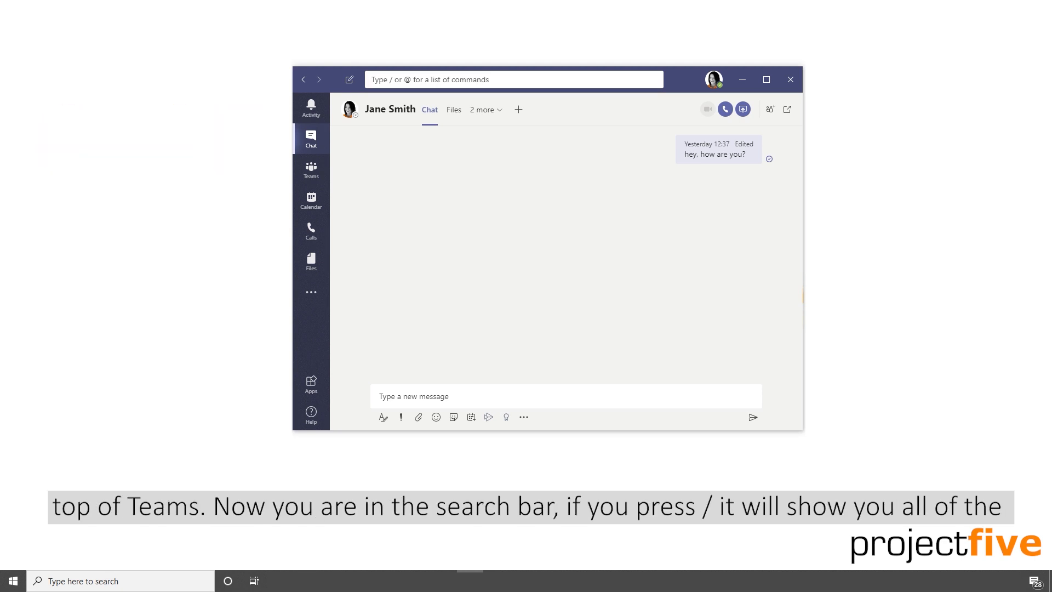
{"action": "type", "text": "/"}
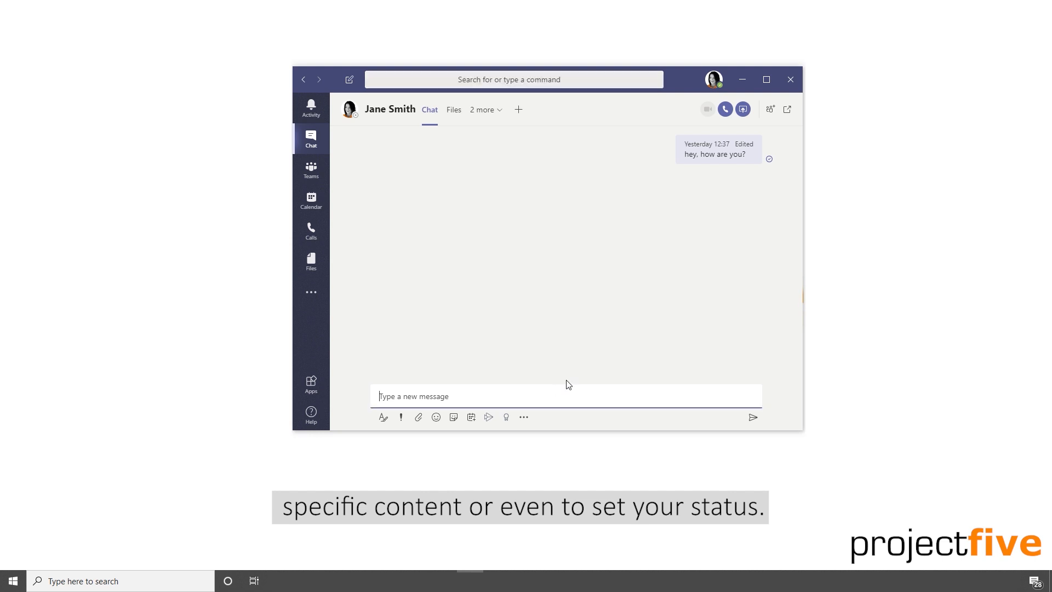
{"action": "mouse_move", "coordinate": [766, 298]}
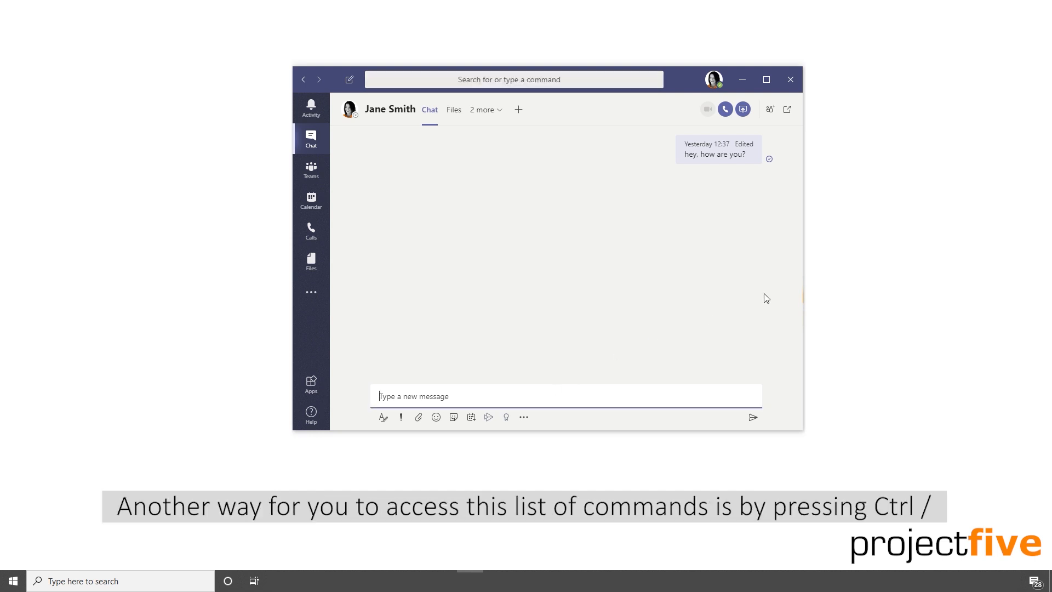
{"action": "key", "text": "ctrl+/"}
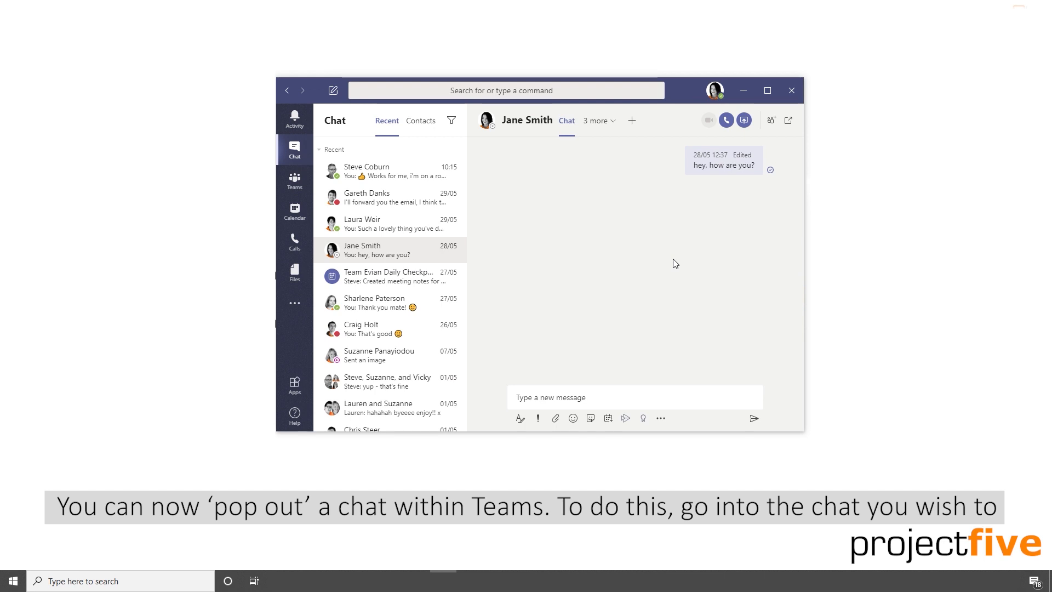
{"action": "mouse_move", "coordinate": [788, 121]}
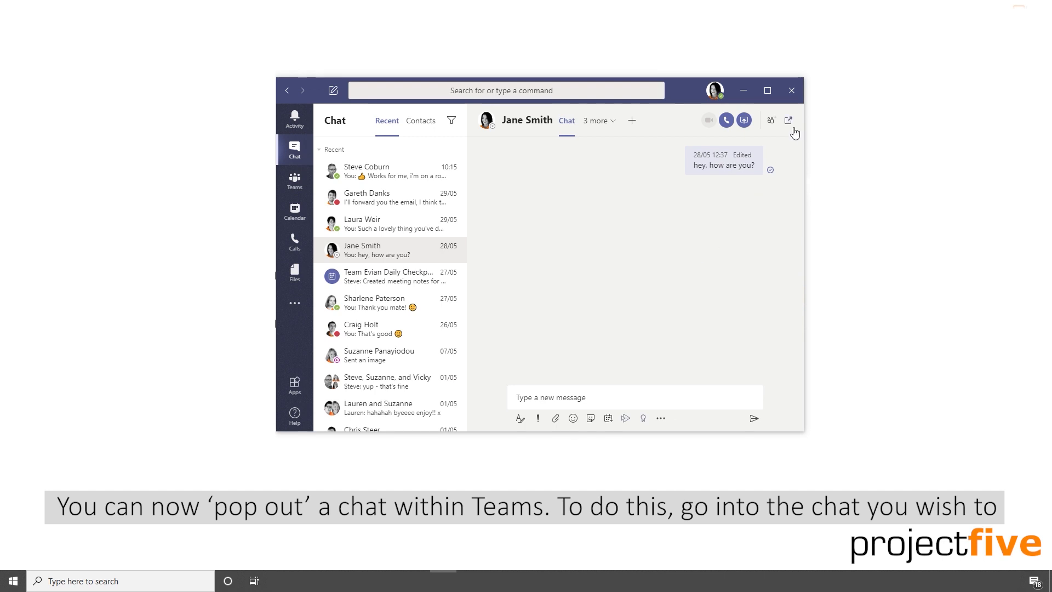
{"action": "mouse_move", "coordinate": [789, 121]}
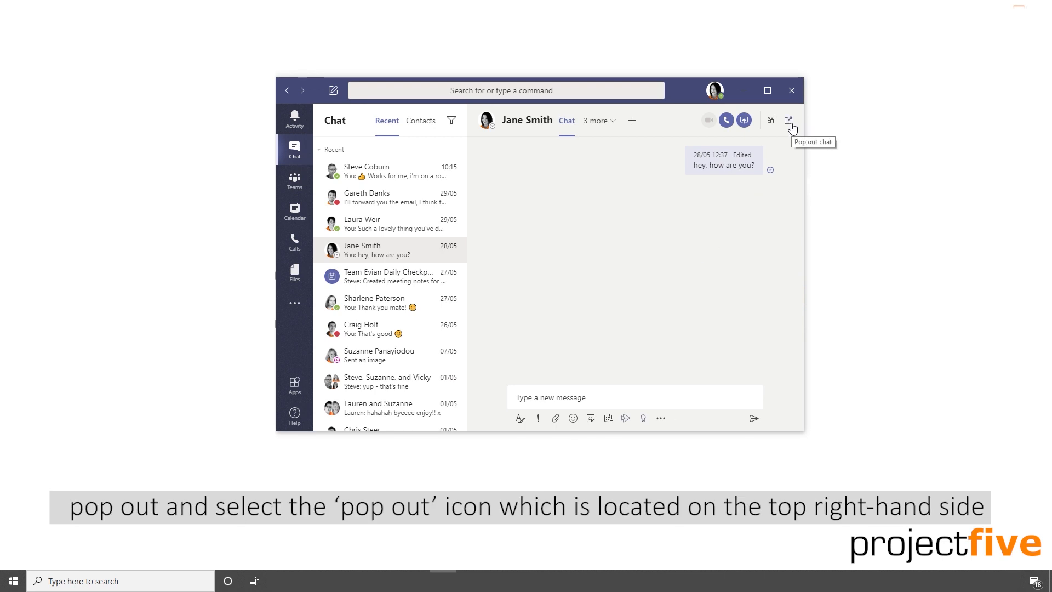
{"action": "left_click", "coordinate": [790, 120]}
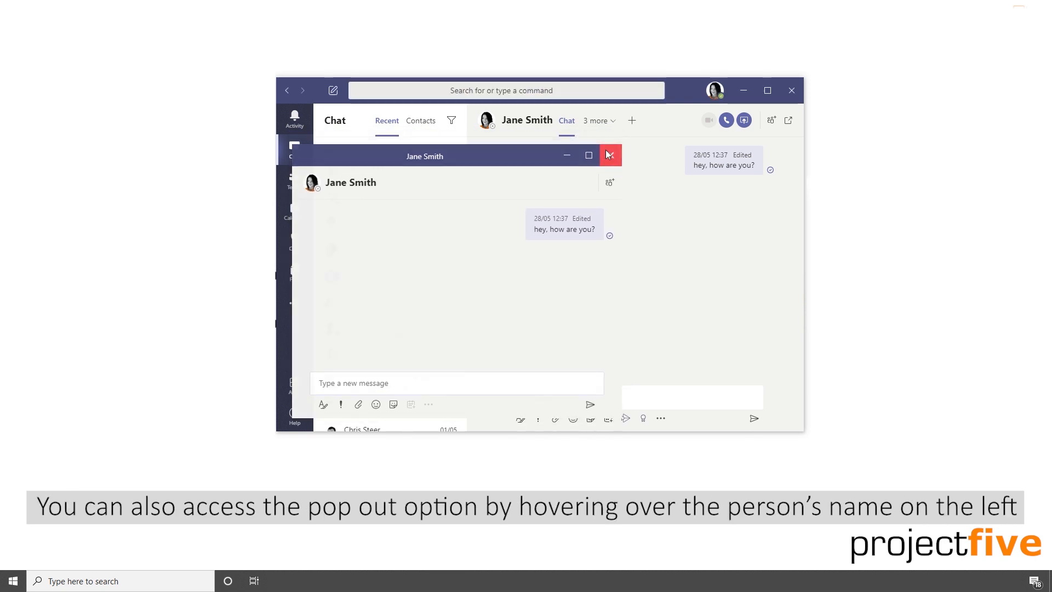
{"action": "left_click", "coordinate": [608, 154]}
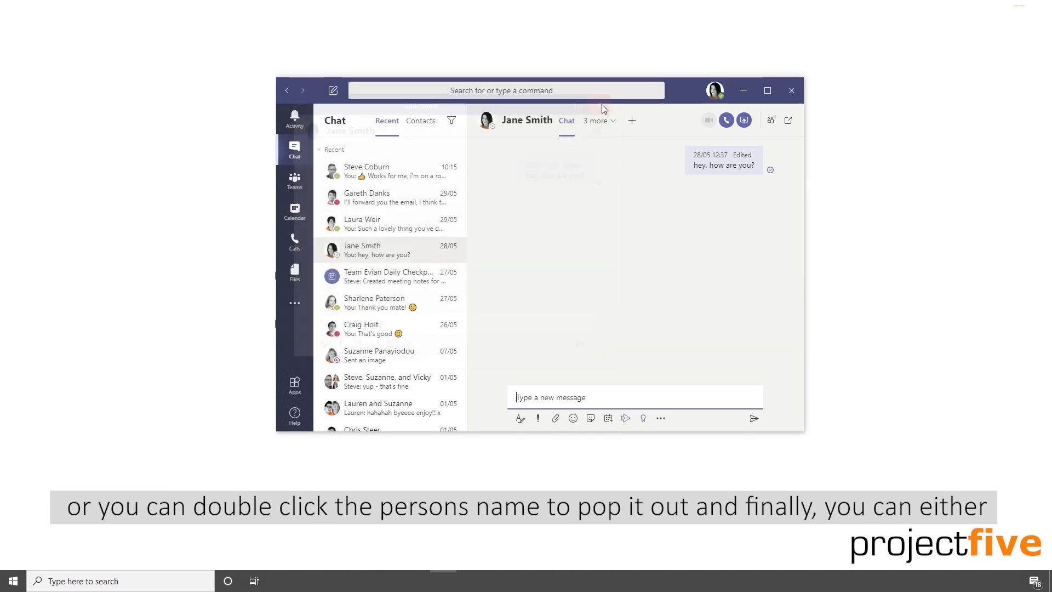
{"action": "mouse_move", "coordinate": [453, 253]}
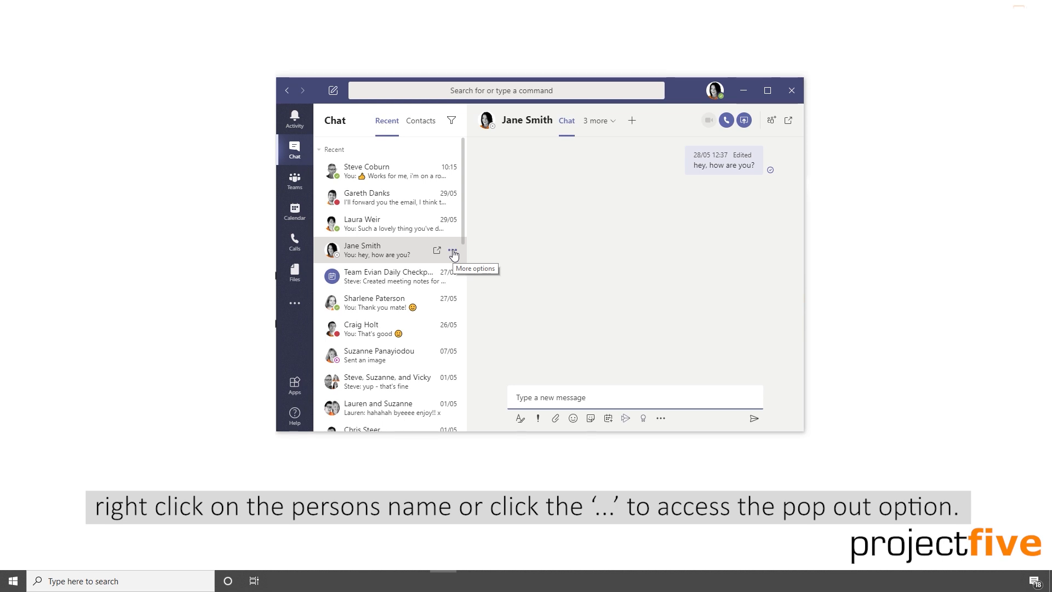
Step: Pin Jane Smith's conversation to the top of the chat list
{"action": "left_click", "coordinate": [453, 253]}
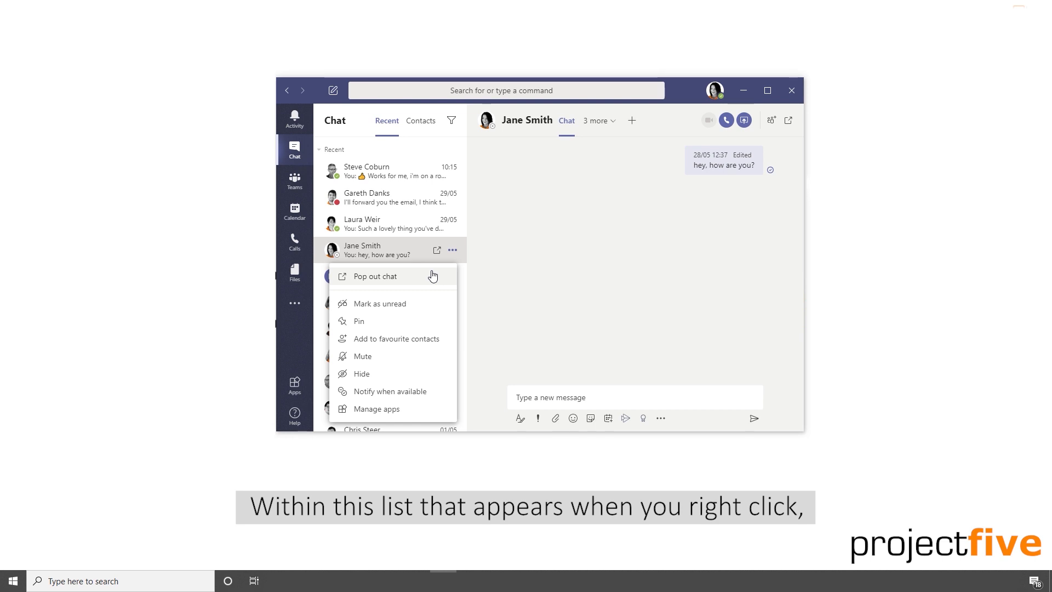
{"action": "mouse_move", "coordinate": [416, 322]}
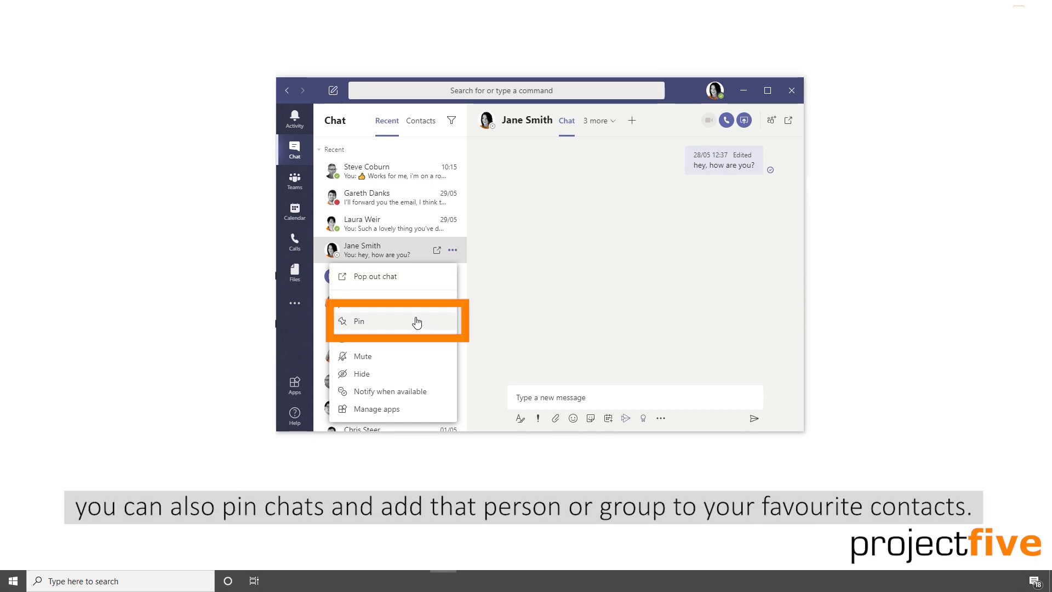
{"action": "left_click", "coordinate": [360, 321]}
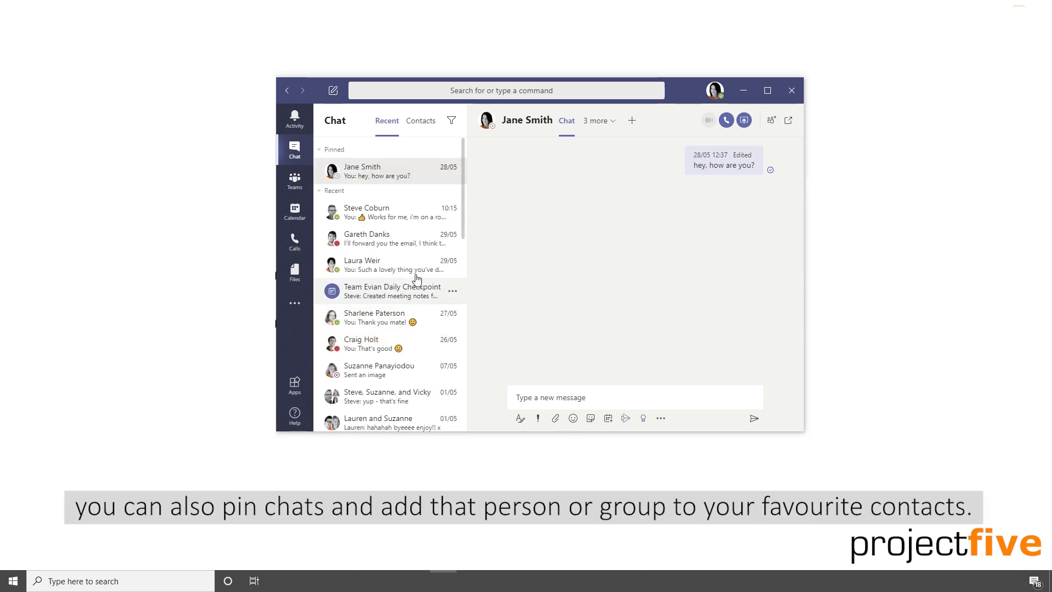
{"action": "left_click", "coordinate": [453, 171]}
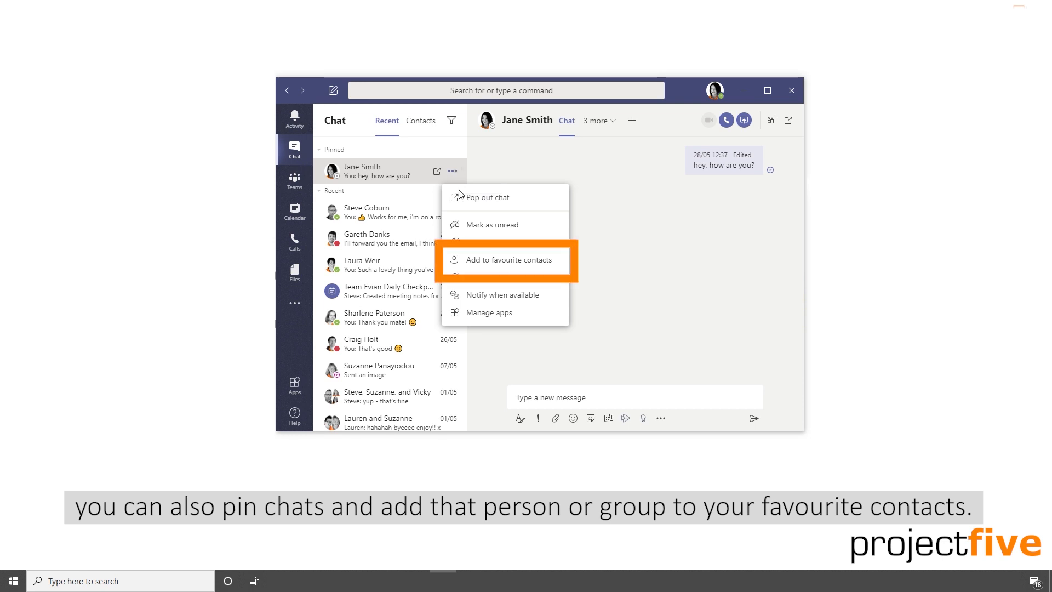
Step: Add Jane Smith to favourite contacts and show the Contacts list with Favourites
{"action": "left_click", "coordinate": [508, 259]}
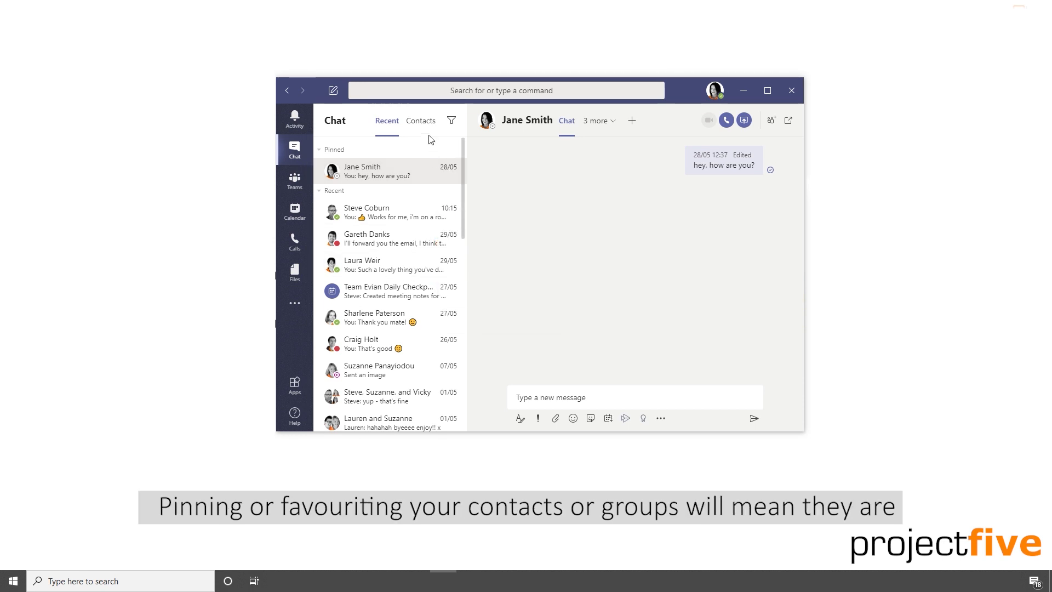
{"action": "left_click", "coordinate": [420, 121]}
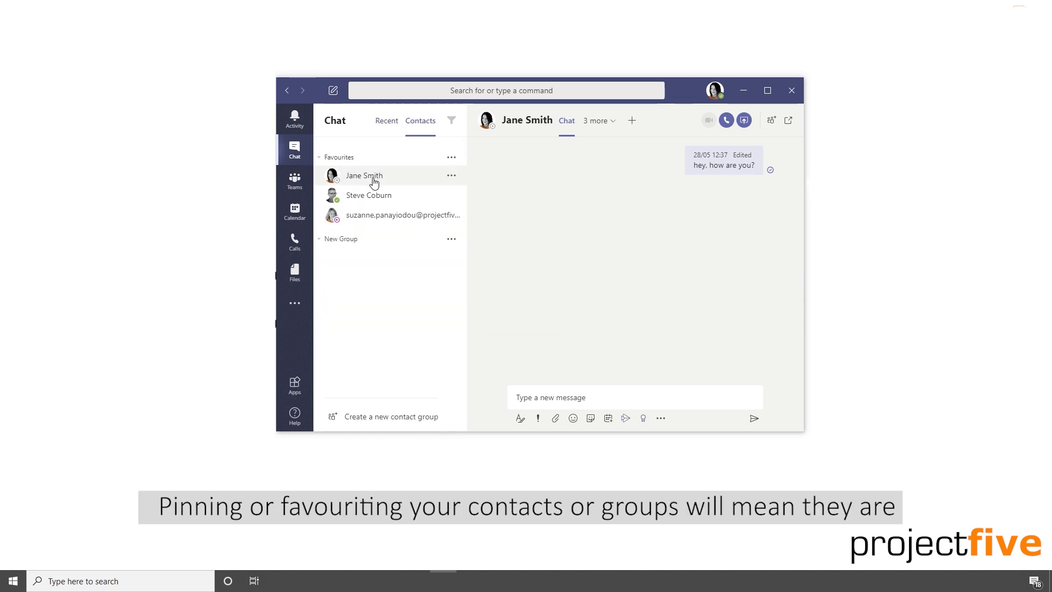
{"action": "mouse_move", "coordinate": [372, 179]}
{"action": "type", "text": "/testcall"}
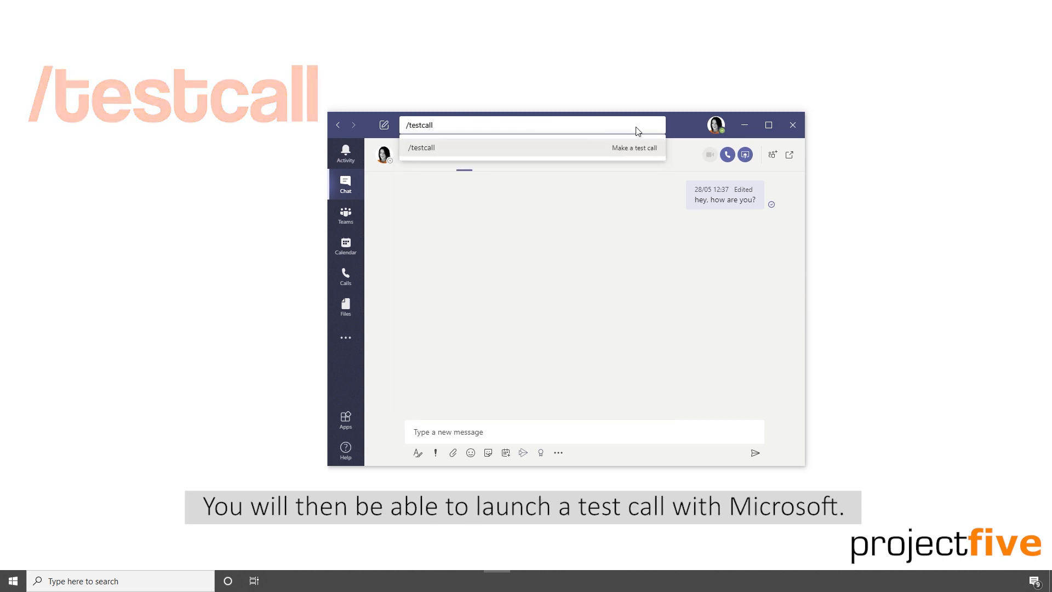
{"action": "mouse_move", "coordinate": [639, 154]}
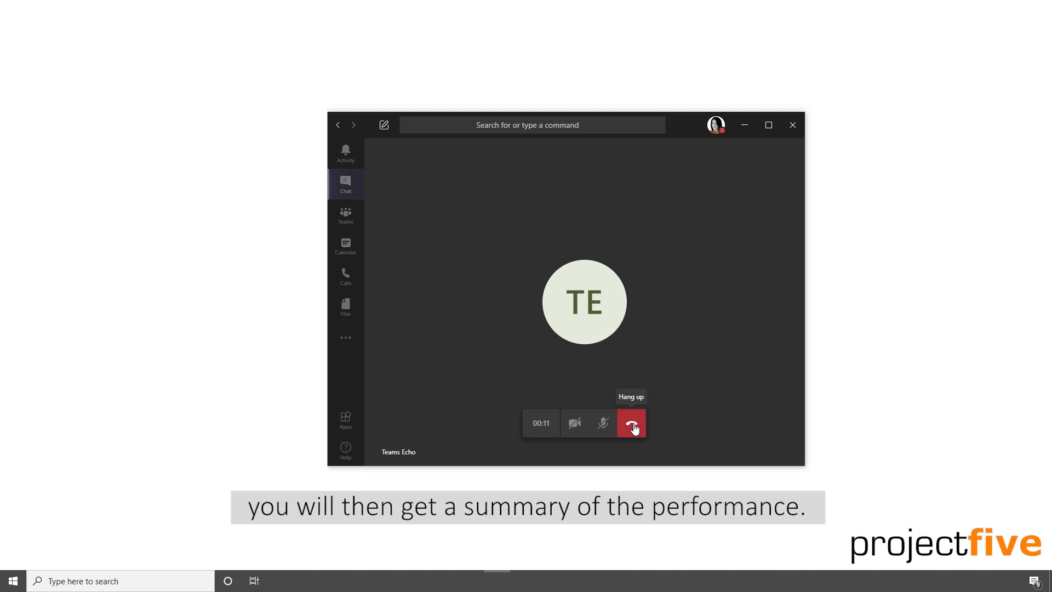
Step: Hang up the Teams Echo test call started with /testcall
{"action": "left_click", "coordinate": [631, 423]}
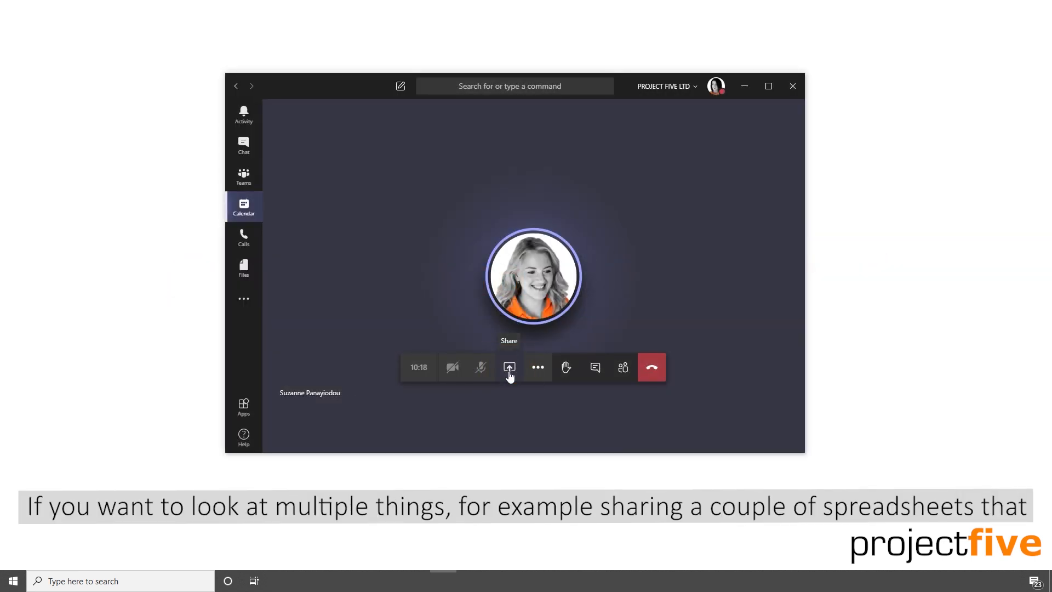
Step: Show the meeting's share tray with desktop, window, PowerPoint and whiteboard choices
{"action": "left_click", "coordinate": [508, 368]}
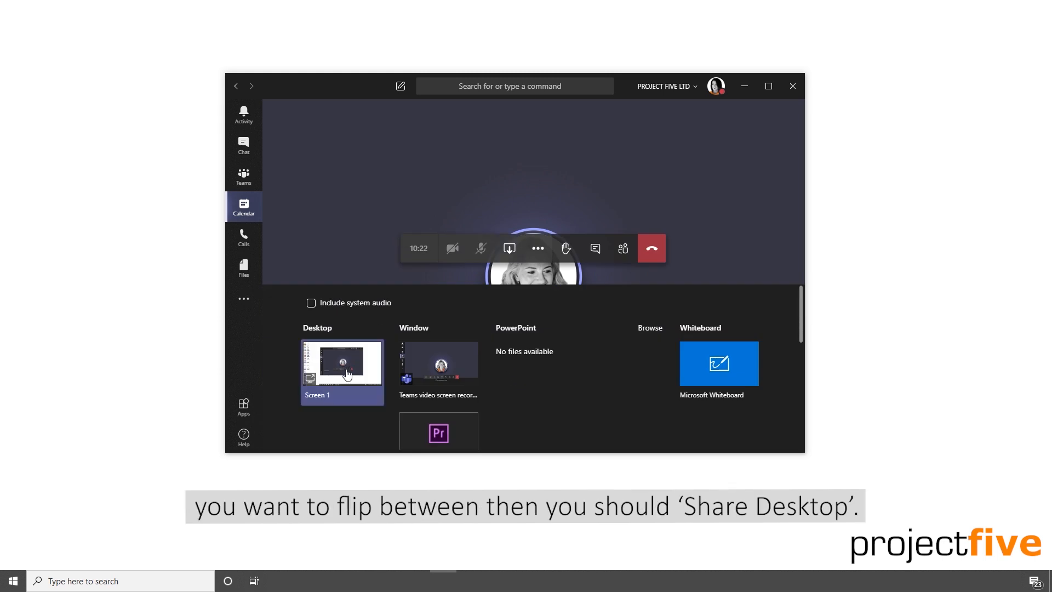
{"action": "left_click", "coordinate": [341, 363]}
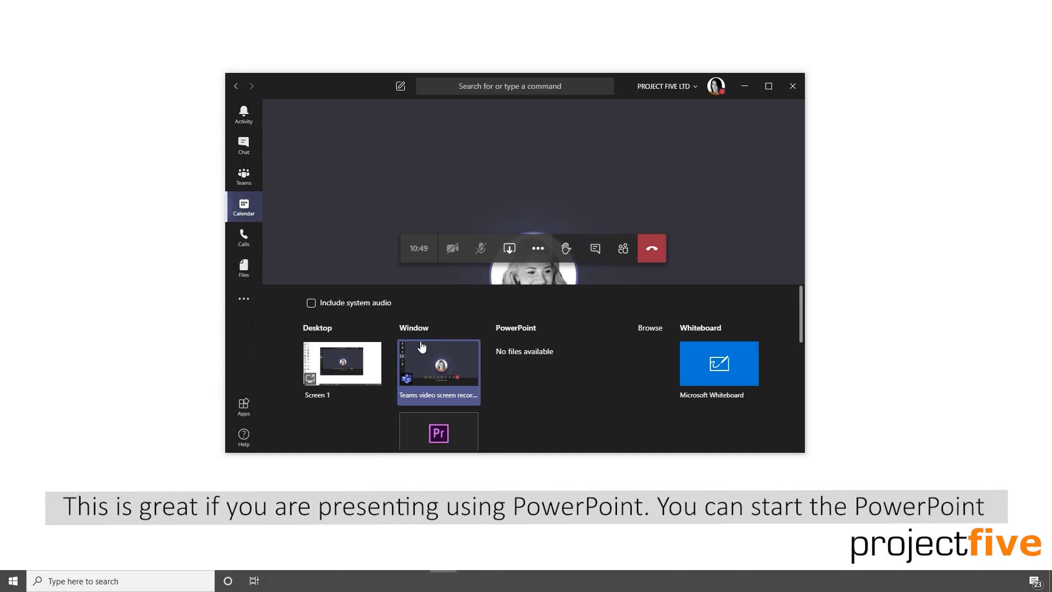
{"action": "scroll", "scroll_direction": "down", "scroll_amount": 3}
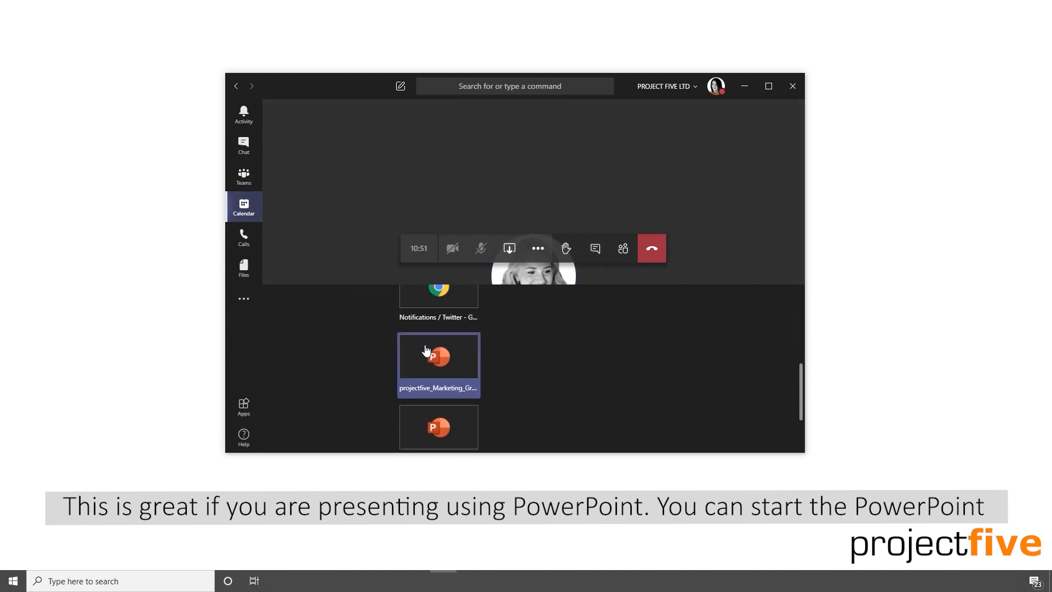
{"action": "scroll", "scroll_direction": "down", "scroll_amount": 3}
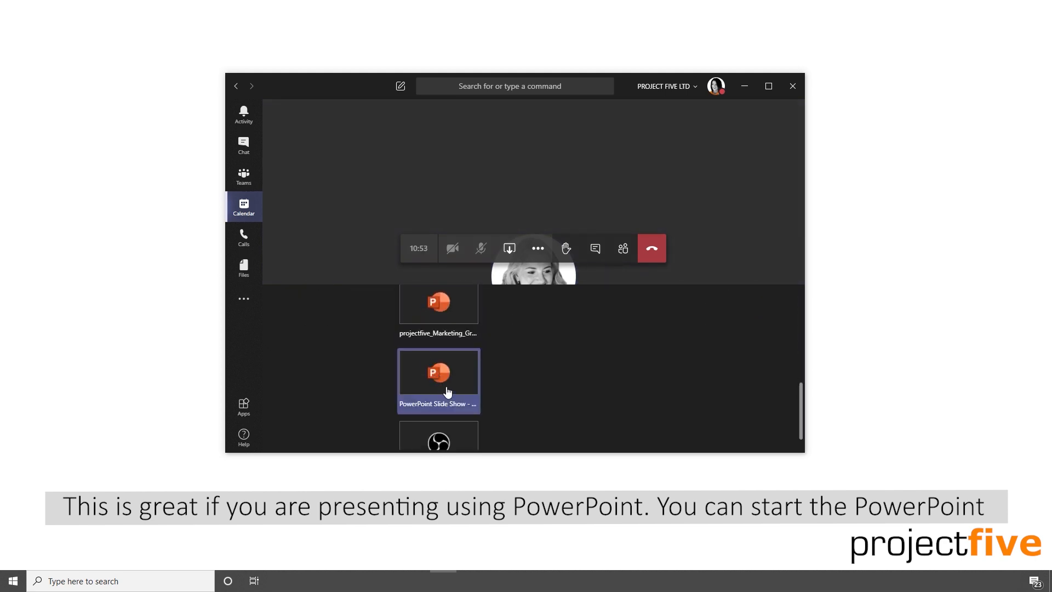